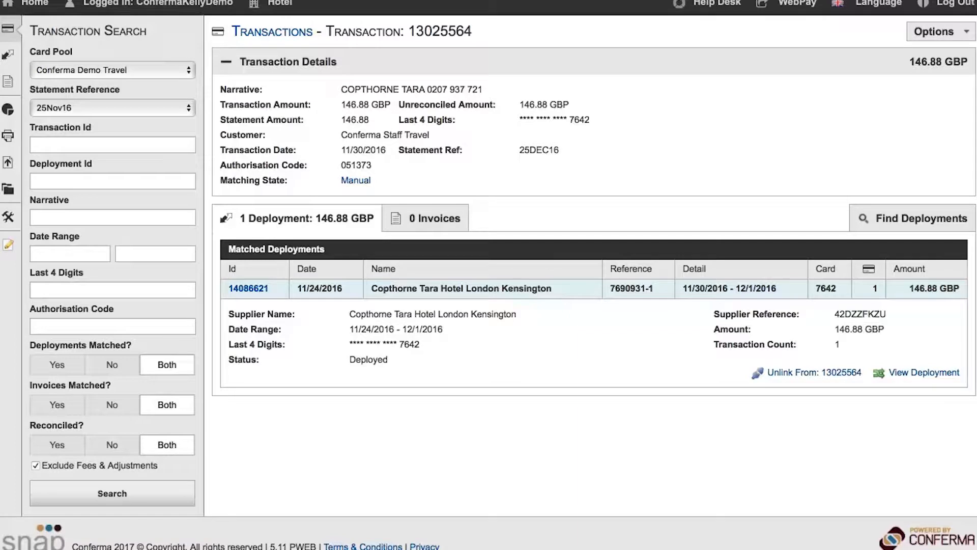
mouse_move(952, 127)
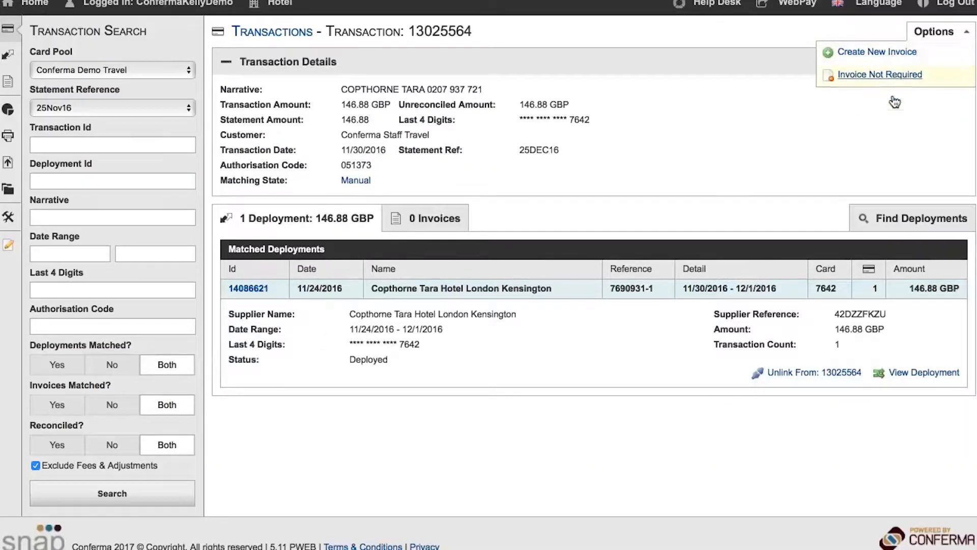
click(879, 74)
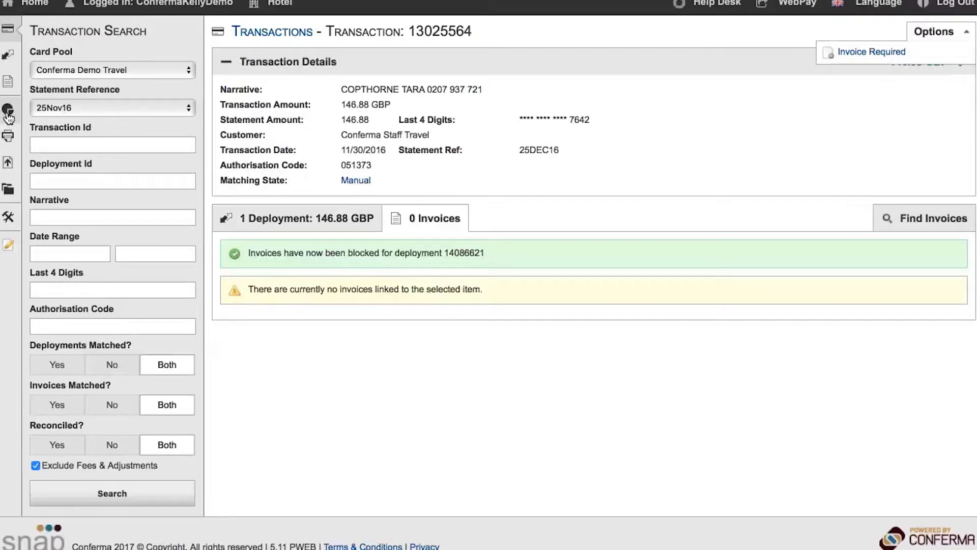
Open Invoice Reminders, keep statement 25Nov16, and review the minimum and maximum reminders fields
click(9, 136)
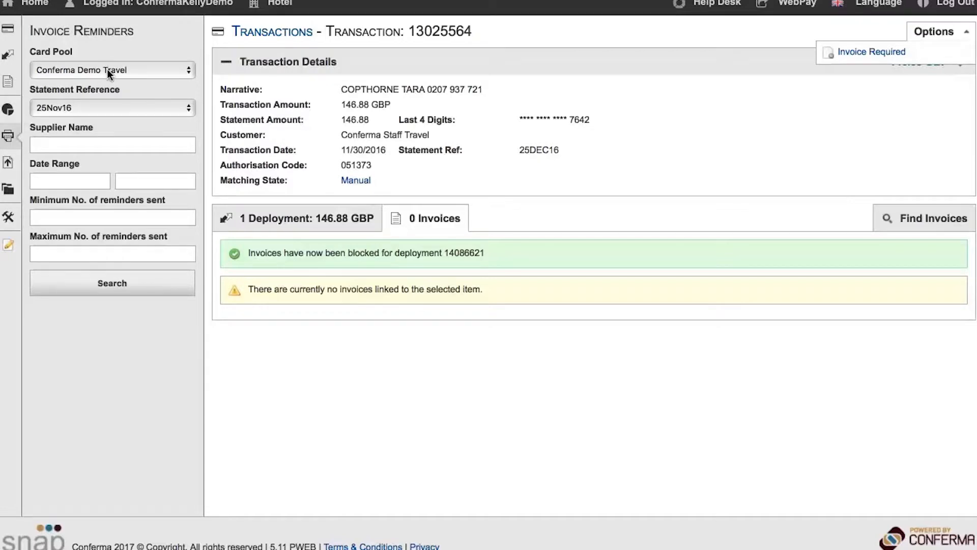
mouse_move(179, 88)
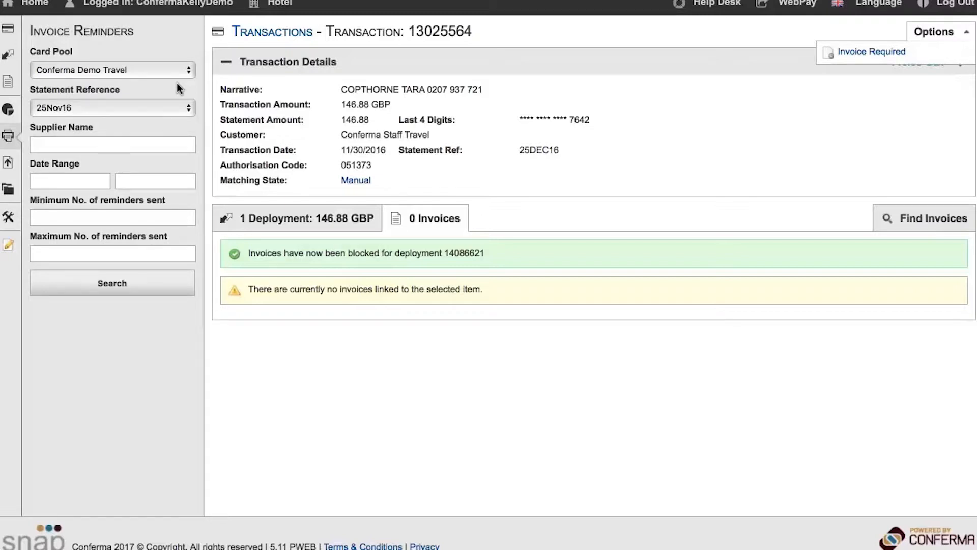
mouse_move(180, 77)
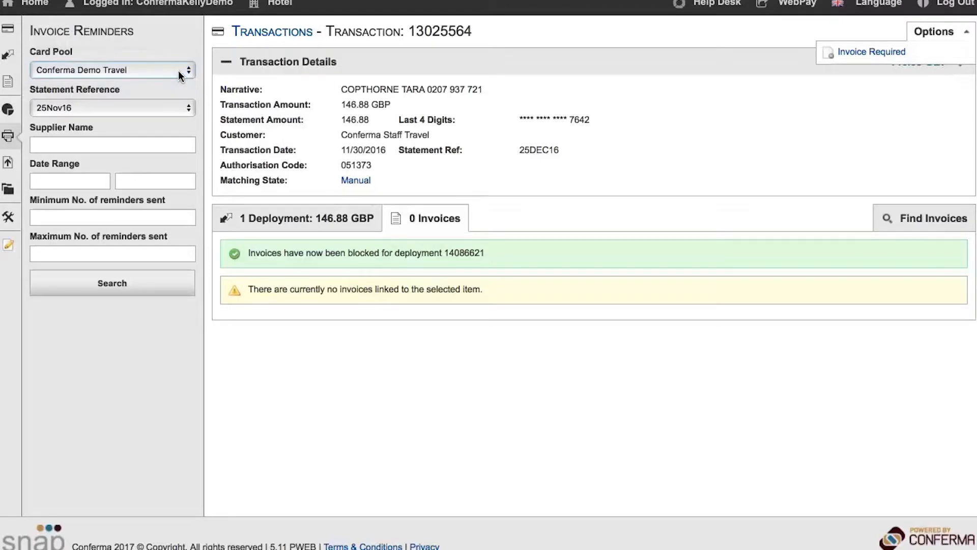
mouse_move(180, 108)
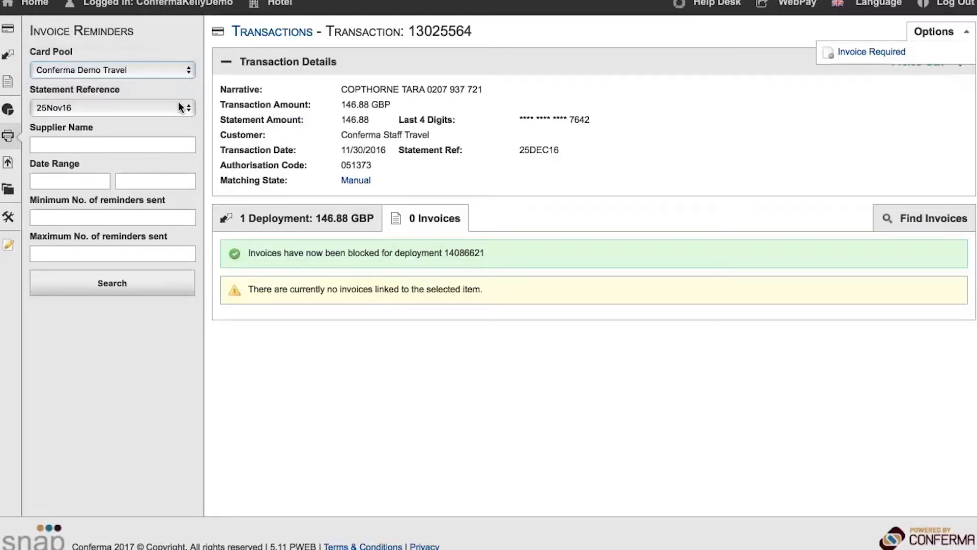
click(112, 108)
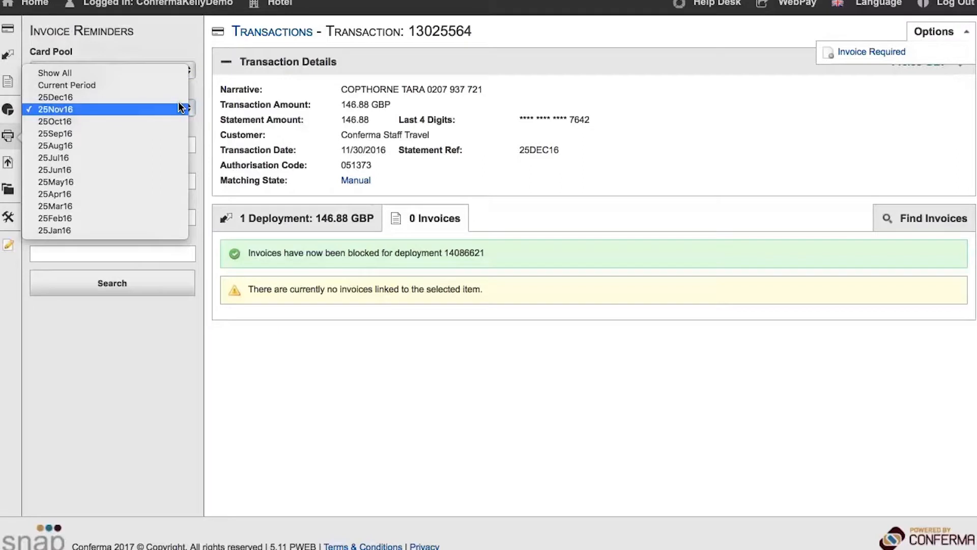
click(55, 108)
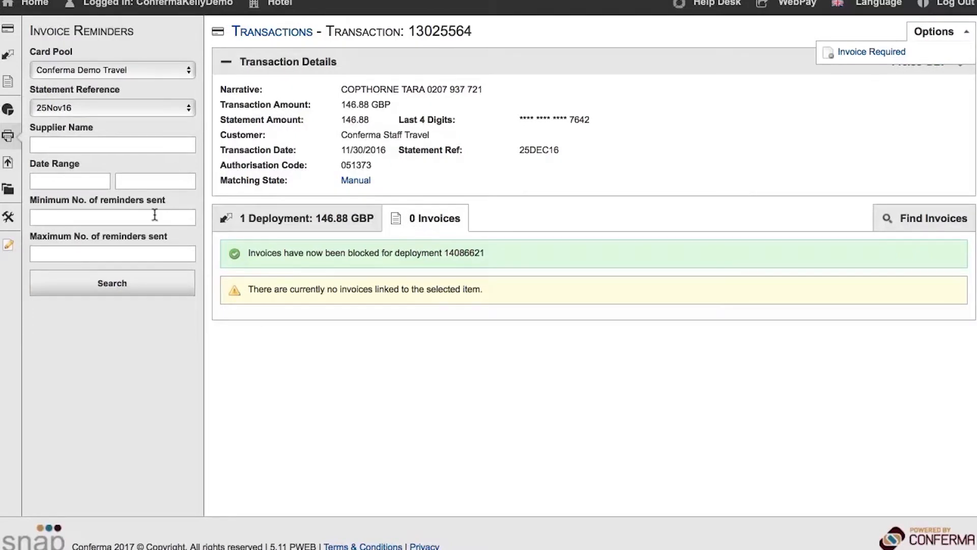
click(112, 216)
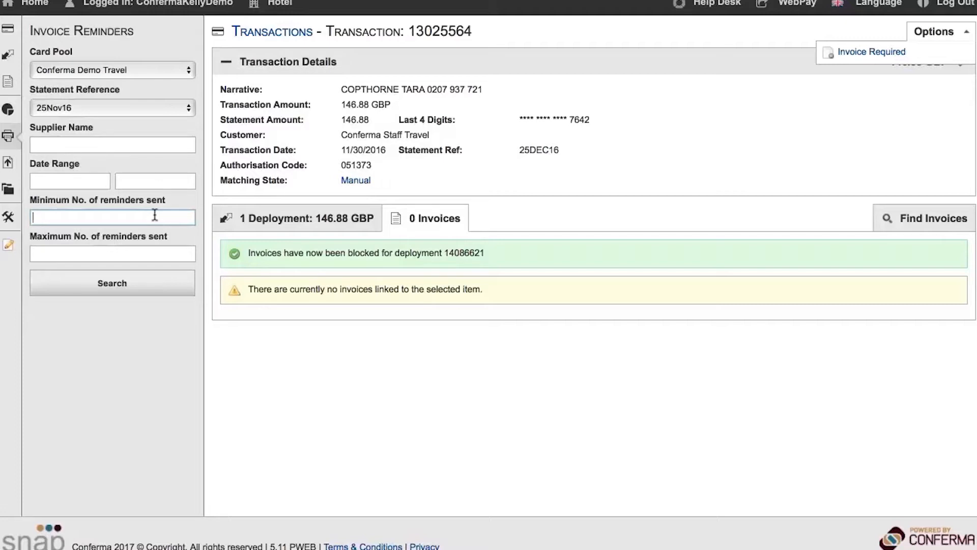
click(112, 254)
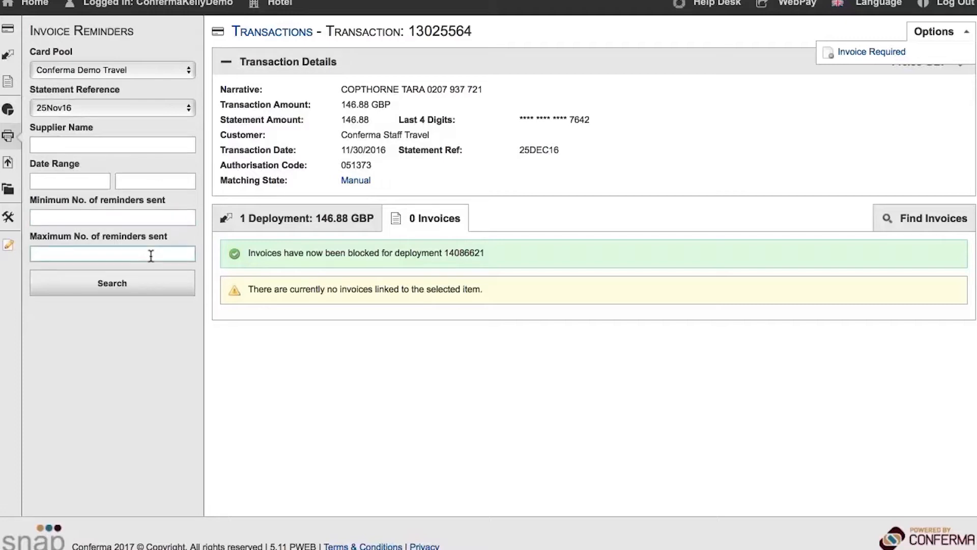
click(112, 254)
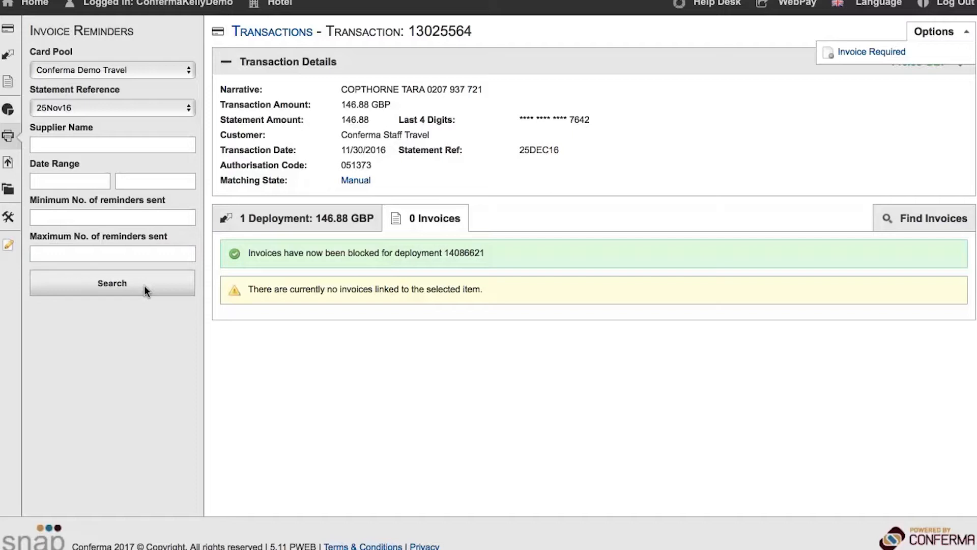
Search, then expand Copthorne Tara, Kensington Close and La Quinta Inn supplier transactions
click(111, 283)
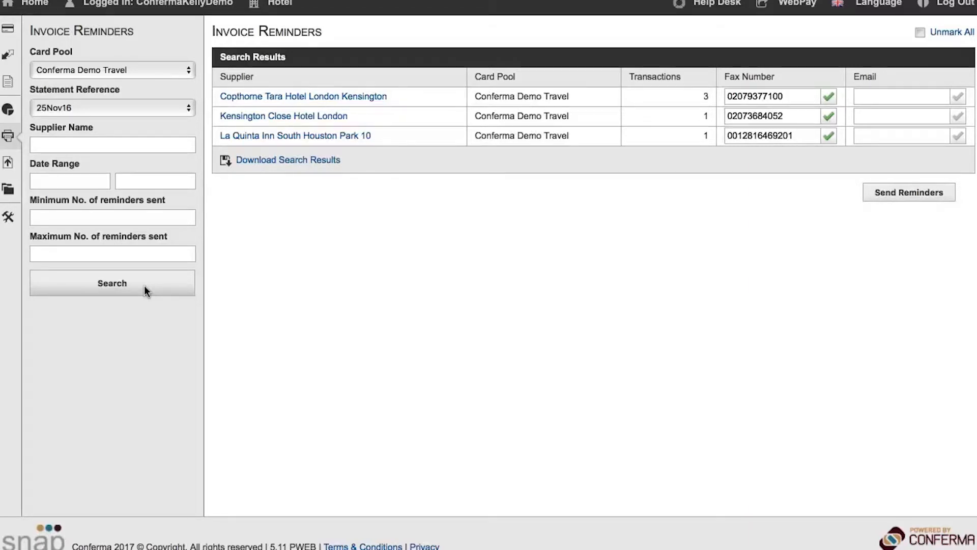
mouse_move(283, 116)
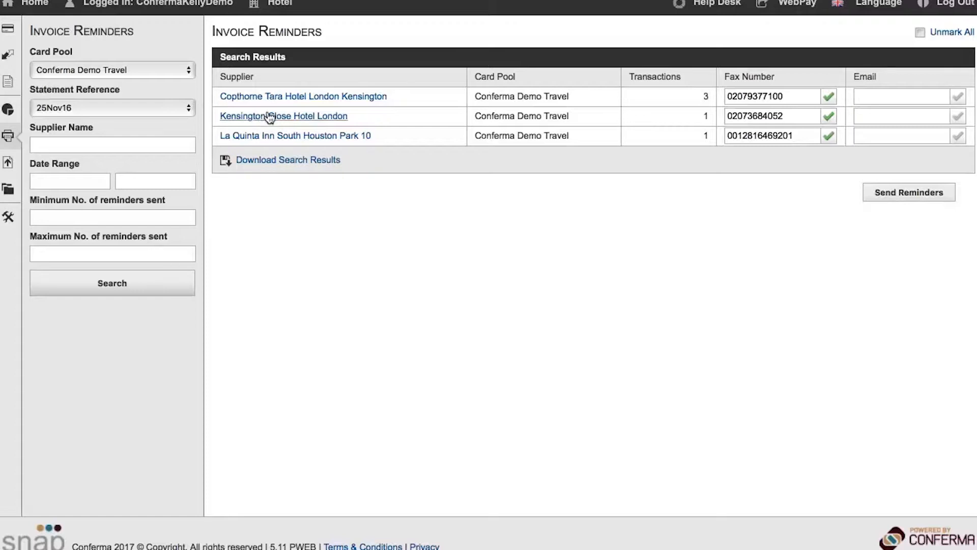
click(303, 97)
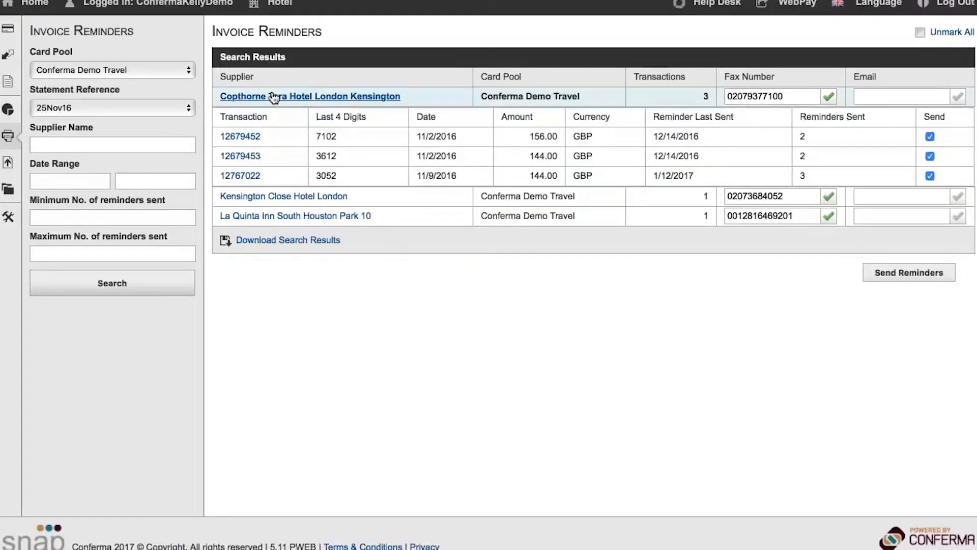
click(283, 196)
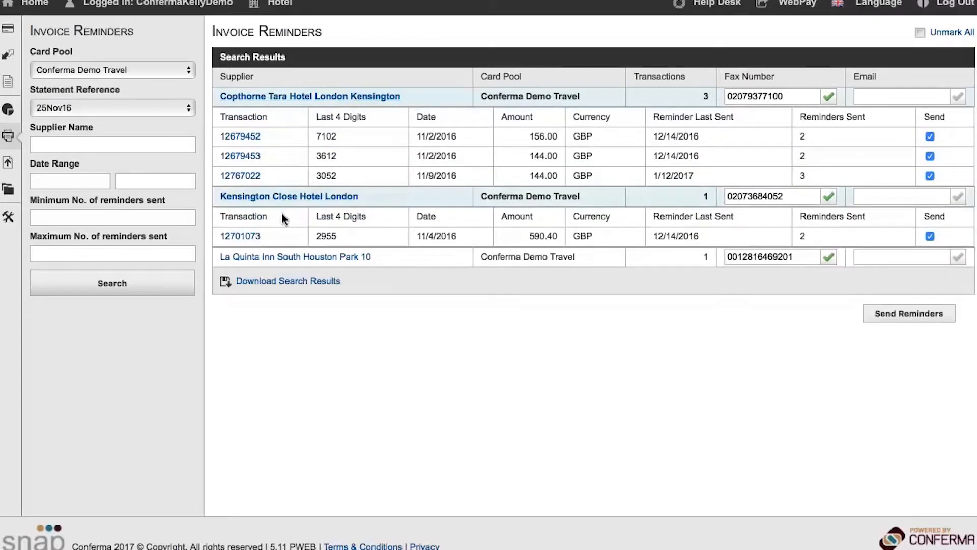
click(295, 256)
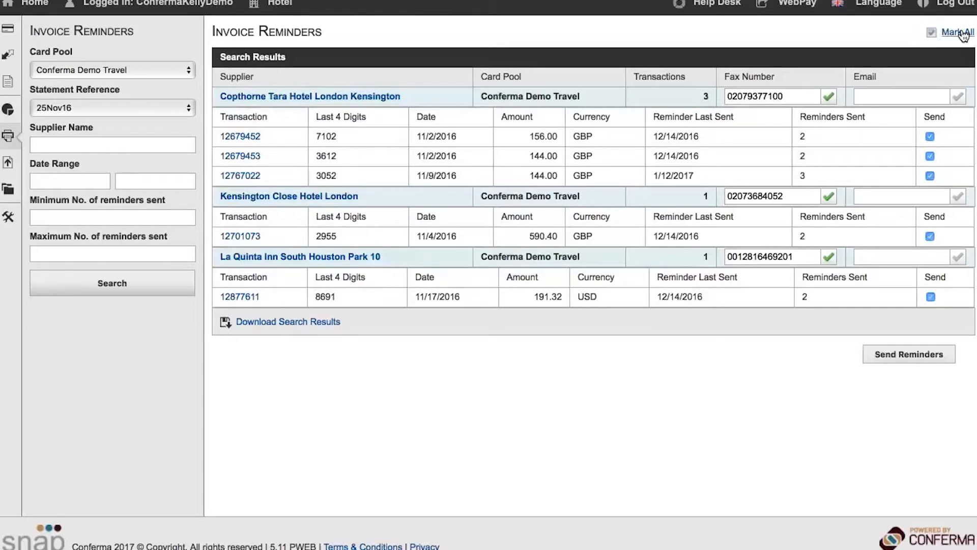
click(955, 31)
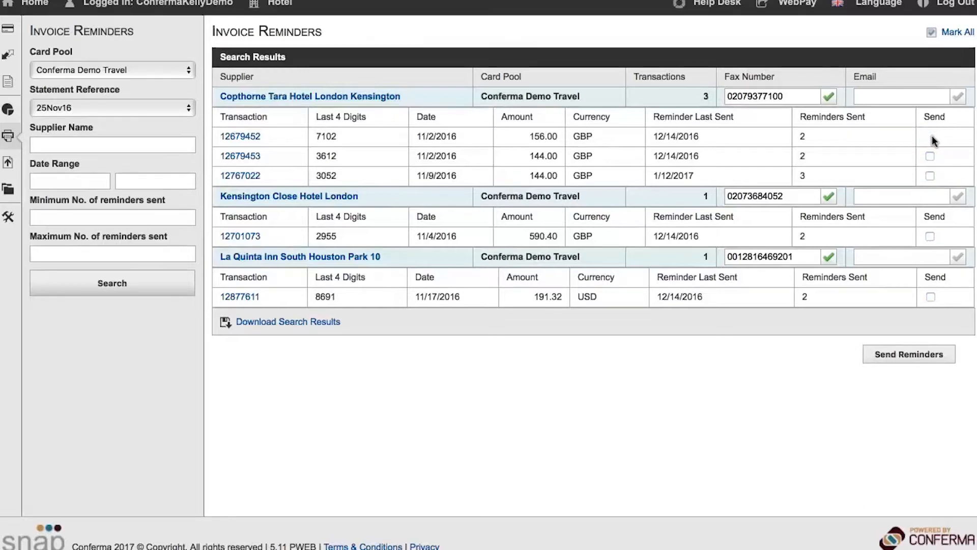
click(930, 136)
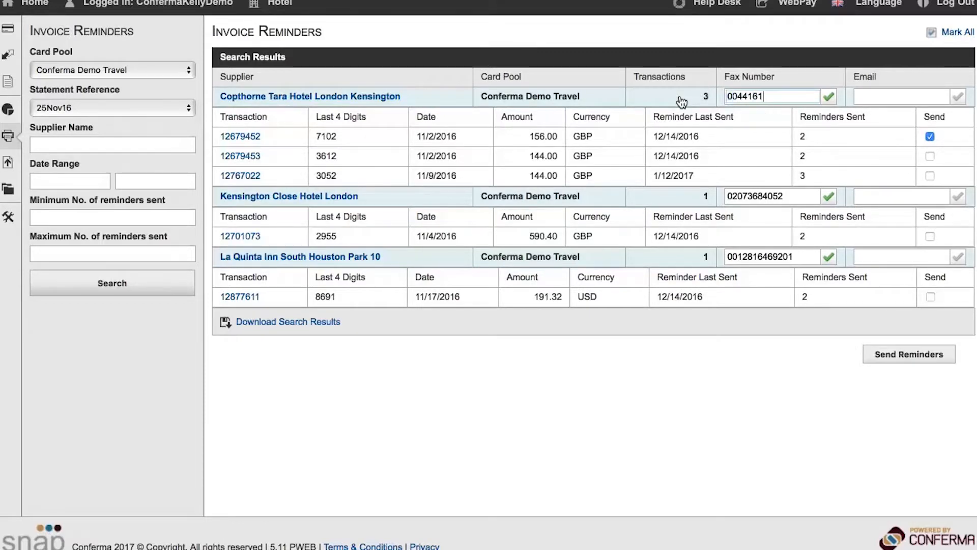
text(4453941)
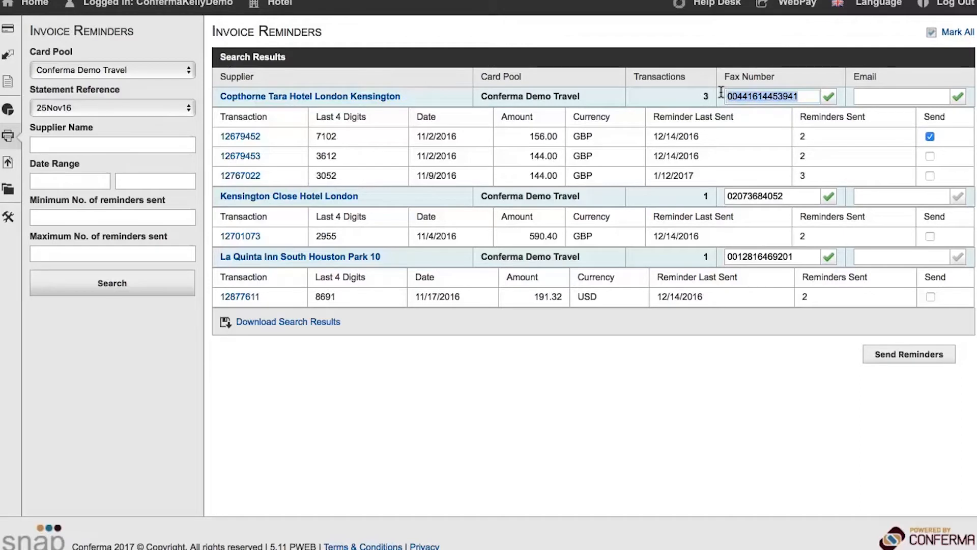
mouse_move(810, 97)
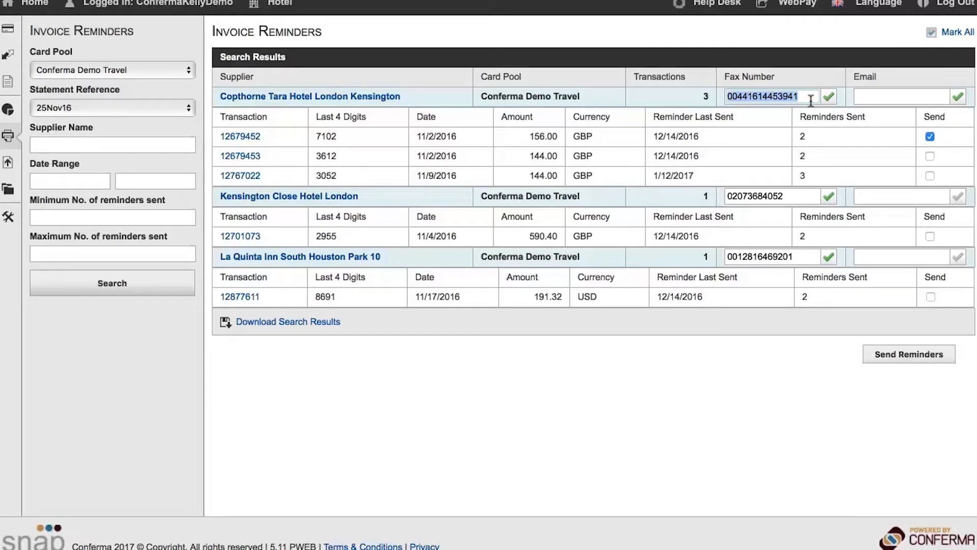
mouse_move(811, 133)
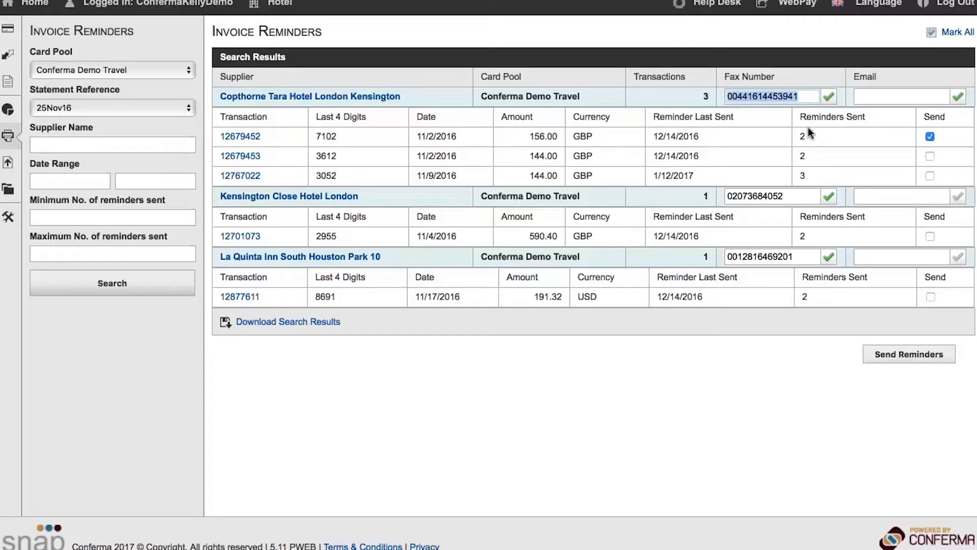
mouse_move(747, 156)
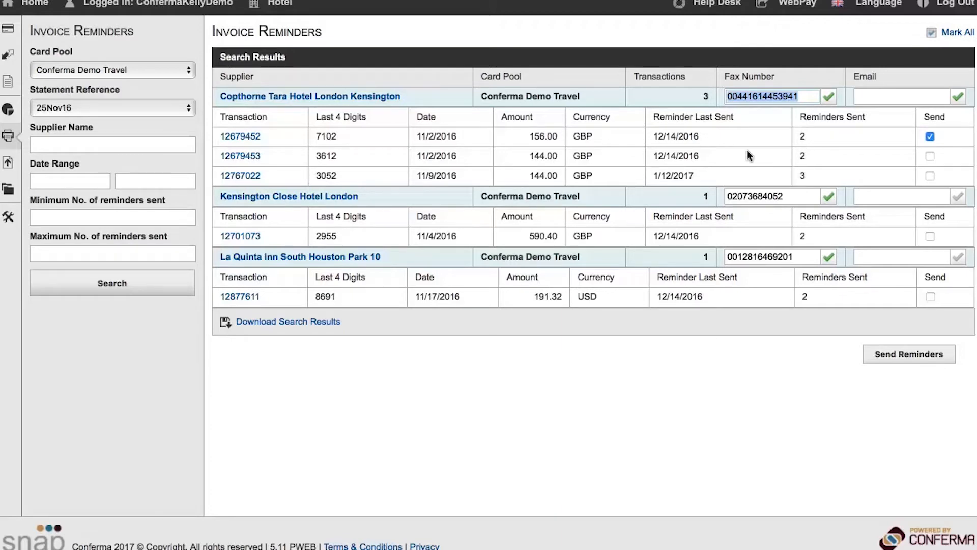
mouse_move(712, 175)
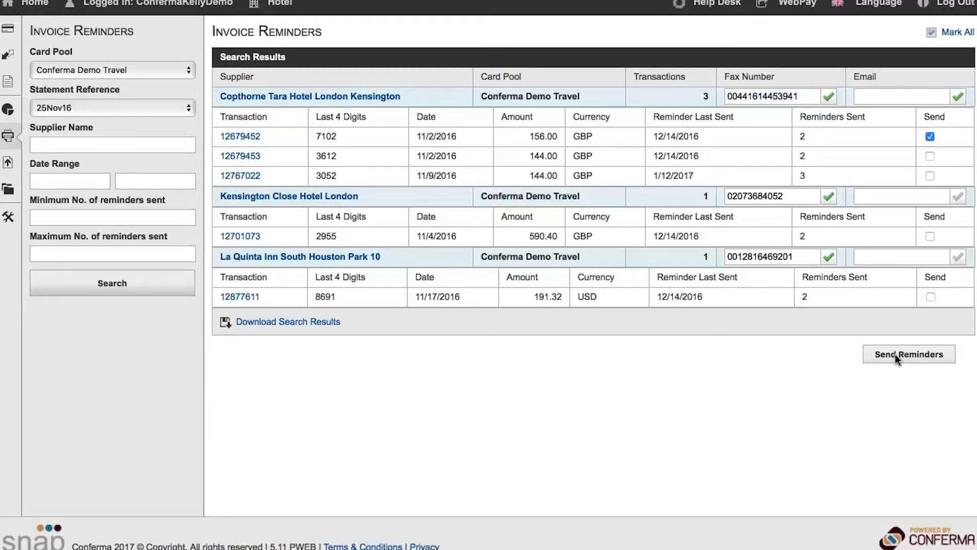
Queue the selected invoice reminders with Send Reminders
click(908, 355)
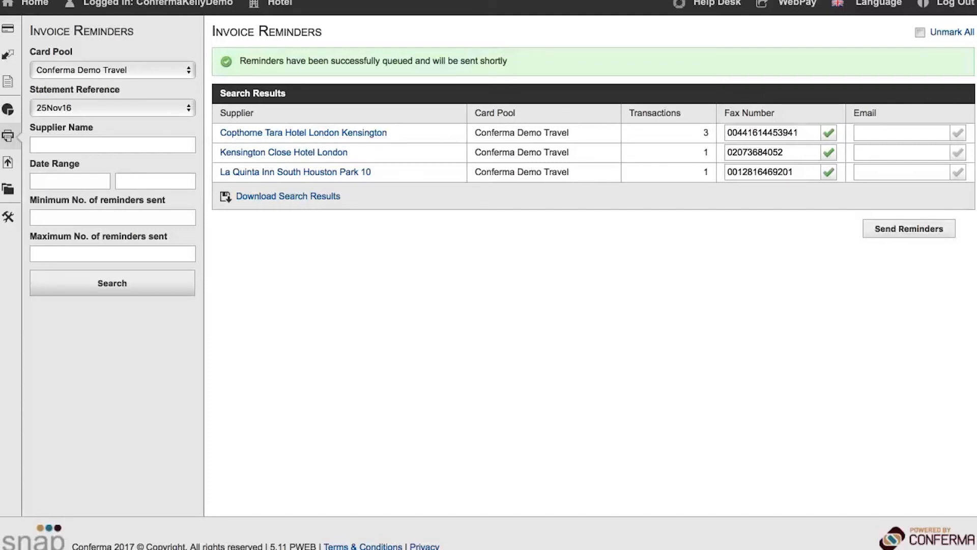
Go to the Conferma Help Desk from the top bar
click(714, 3)
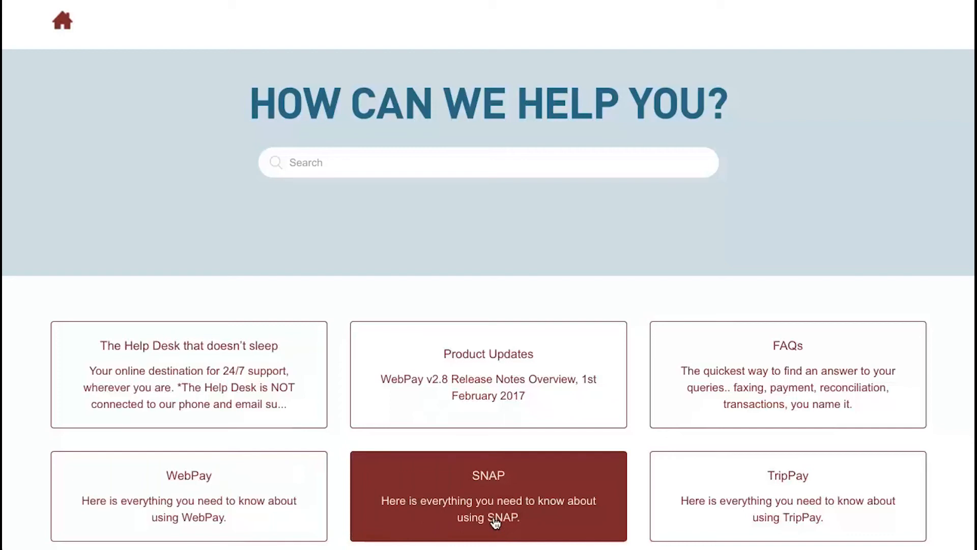
Open the SNAP help tile and scroll through its transaction, invoice and reporting articles
scroll(down, 3)
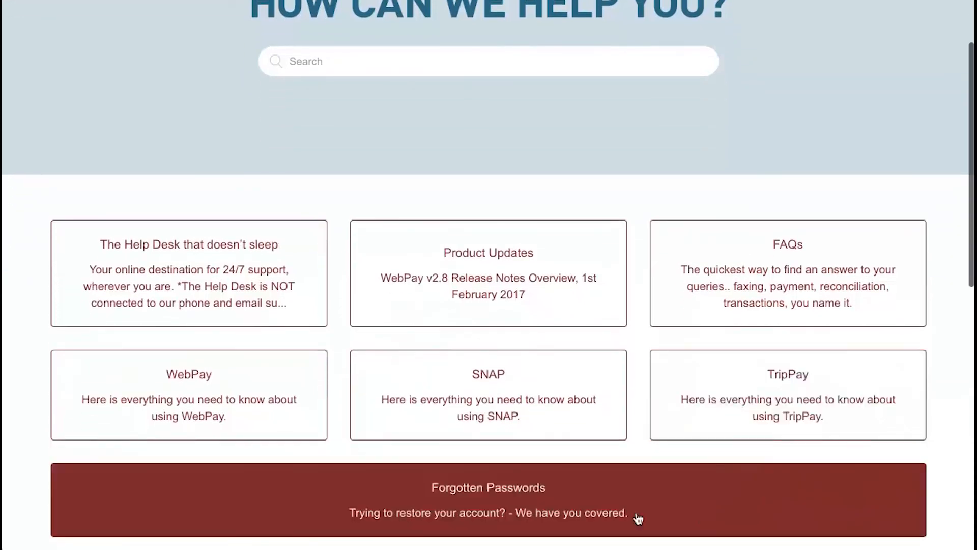
mouse_move(411, 427)
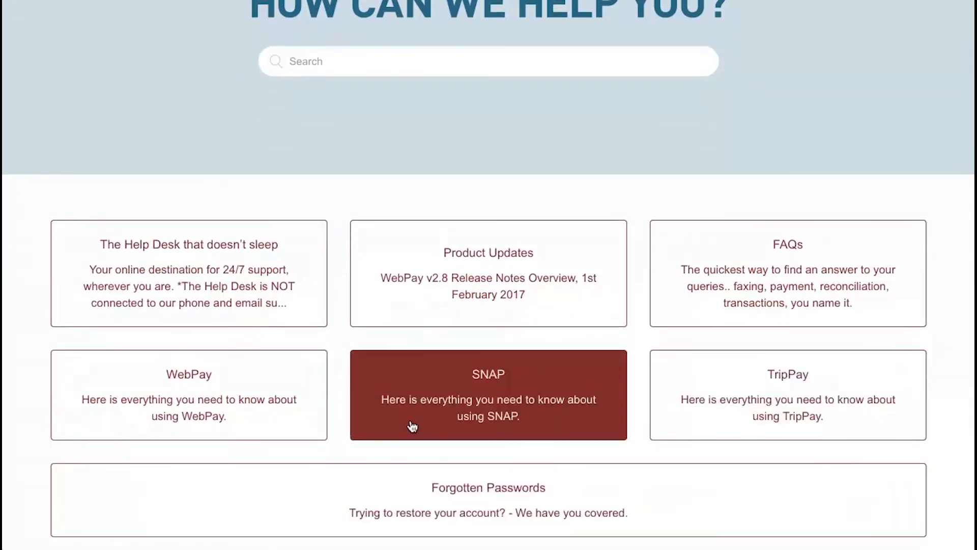
click(488, 395)
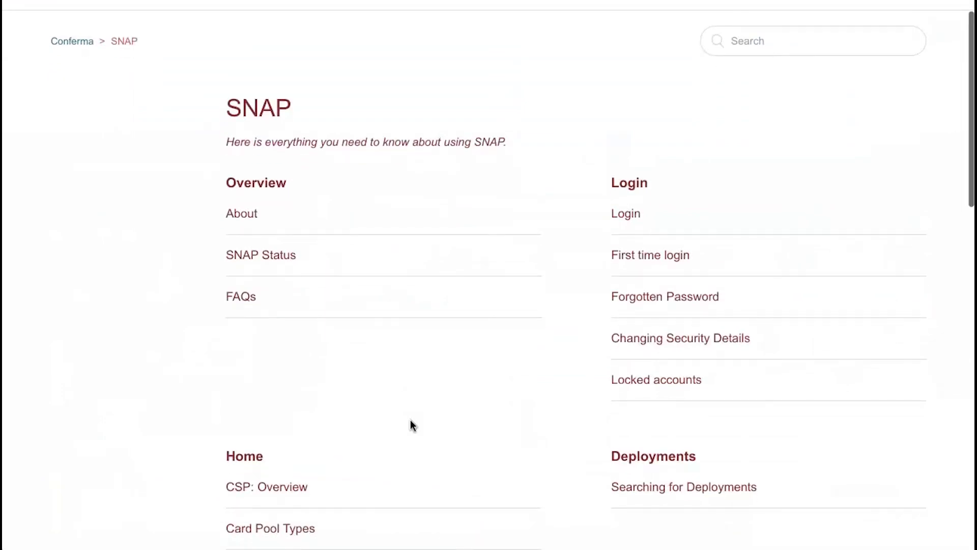
scroll(down, 3)
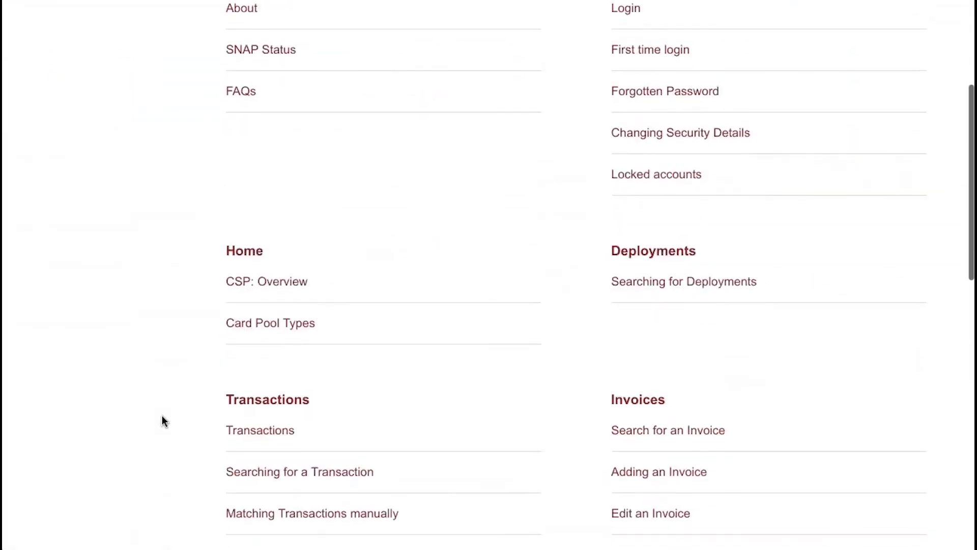
scroll(down, 3)
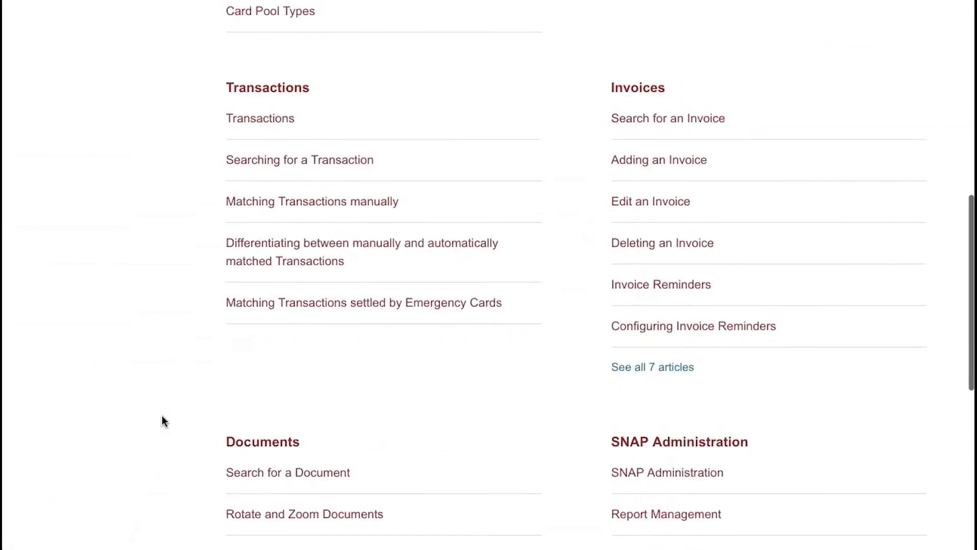
scroll(down, 3)
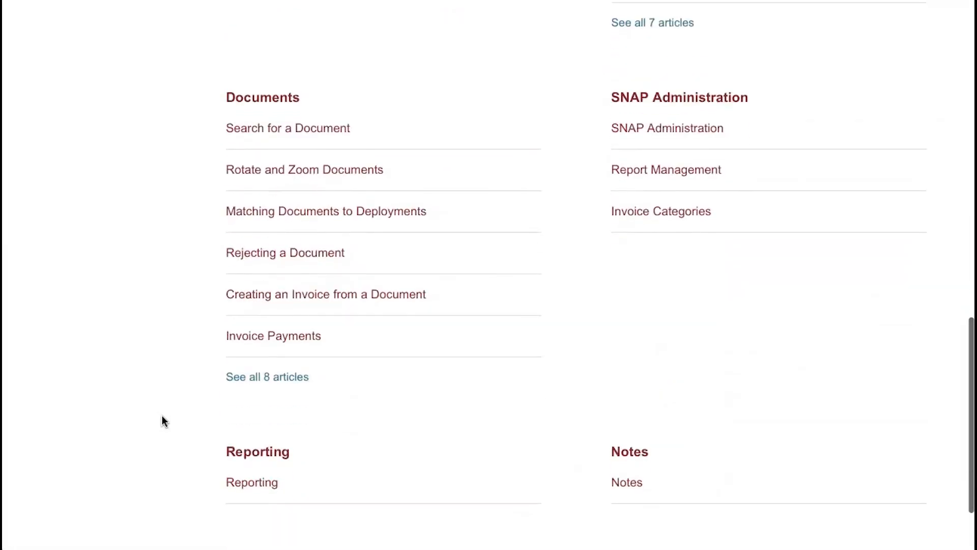